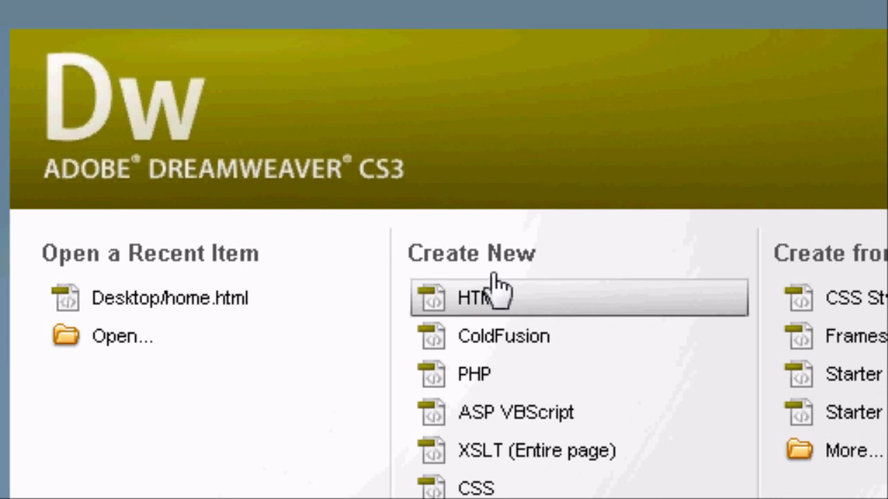
{"action": "mouse_move", "coordinate": [497, 361]}
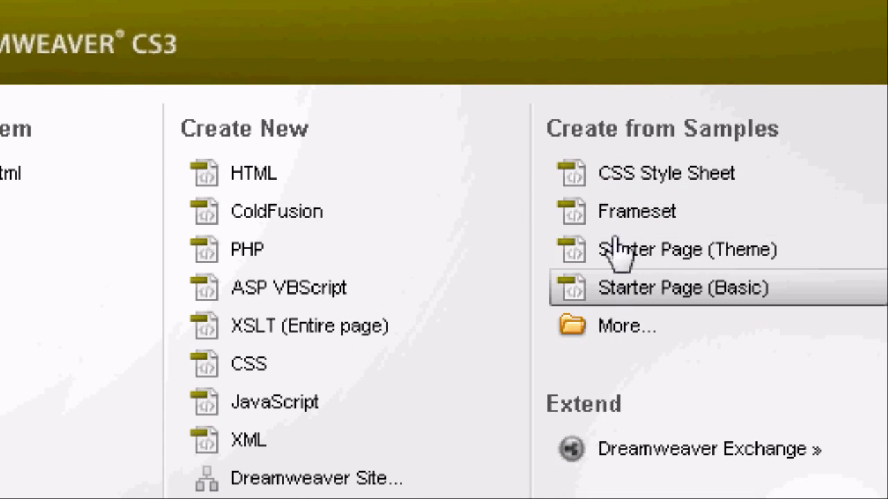
{"action": "mouse_move", "coordinate": [658, 173]}
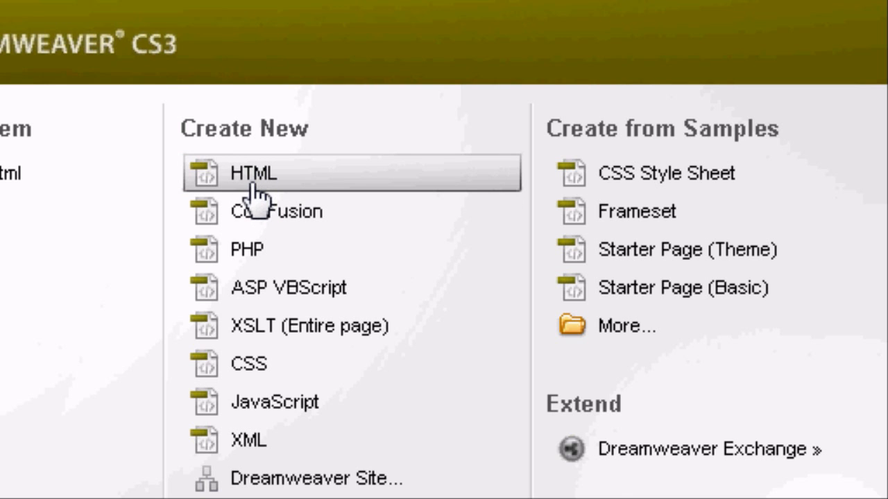
Step: Create a new blank HTML page from the start screen
{"action": "left_click", "coordinate": [254, 173]}
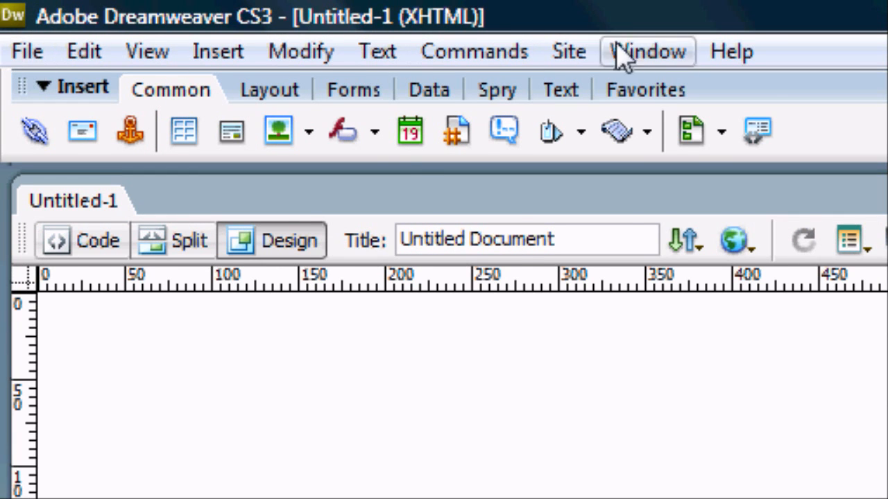
Step: Browse the Text, Modify, Insert and View menus without choosing a command
{"action": "left_click", "coordinate": [378, 50]}
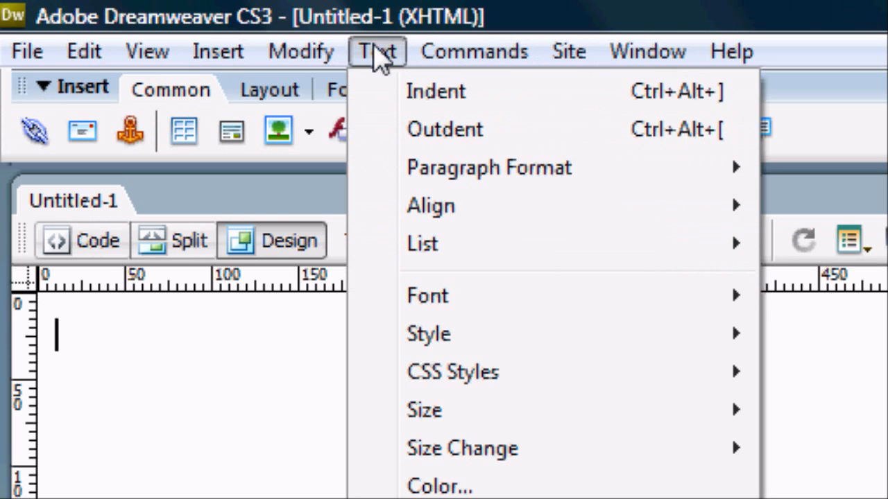
{"action": "mouse_move", "coordinate": [486, 333]}
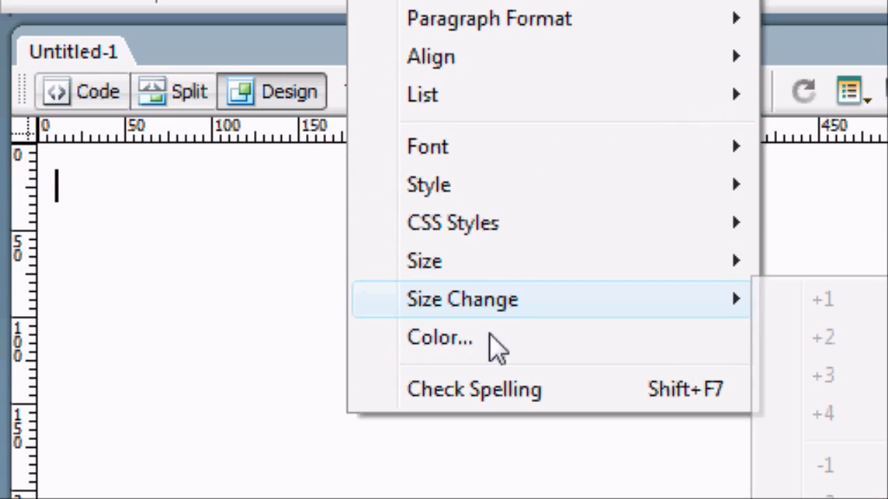
{"action": "left_click", "coordinate": [300, 50]}
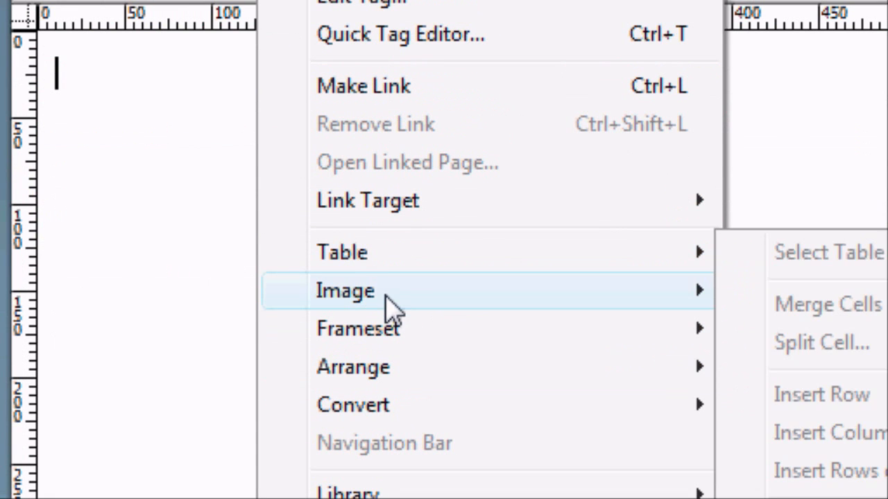
{"action": "left_click", "coordinate": [216, 50]}
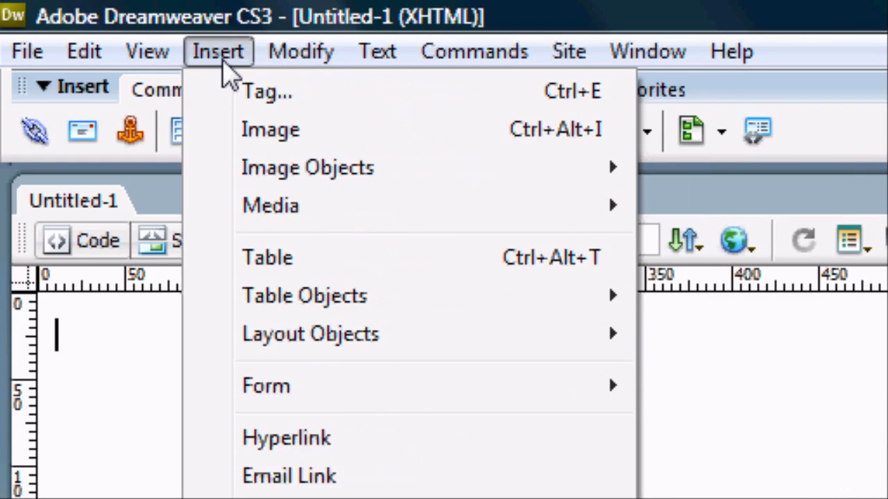
{"action": "mouse_move", "coordinate": [354, 180]}
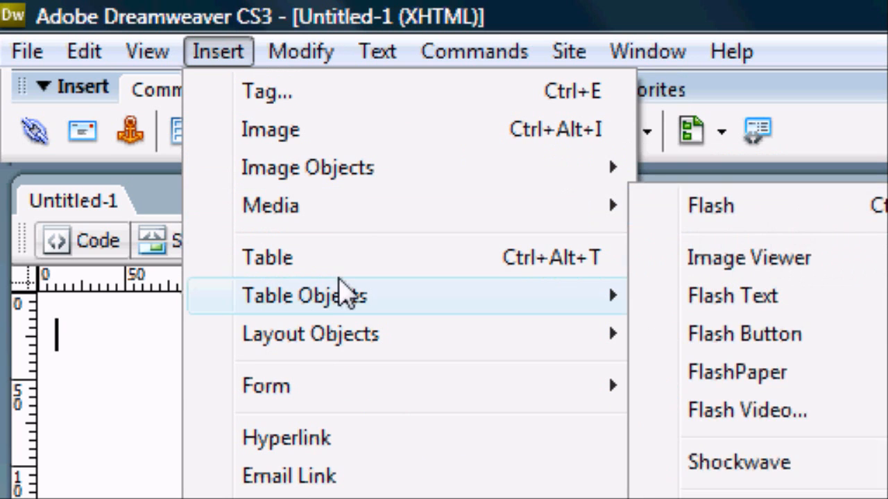
{"action": "mouse_move", "coordinate": [339, 377]}
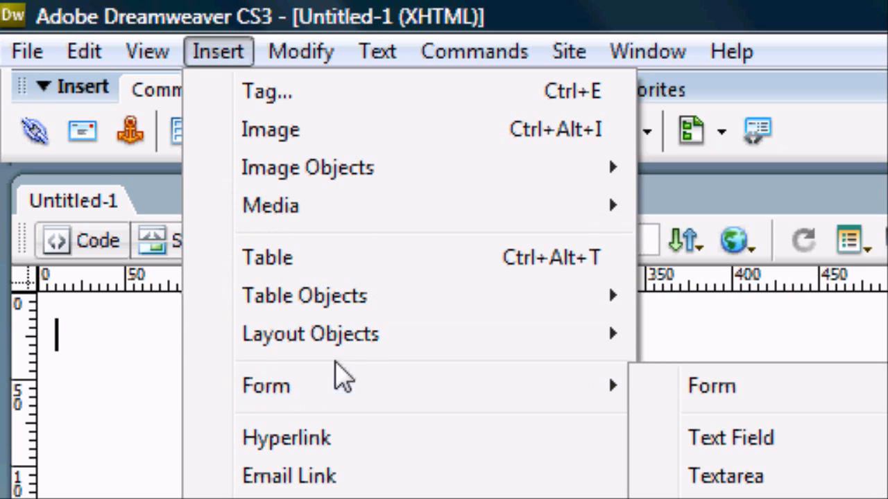
{"action": "left_click", "coordinate": [147, 50]}
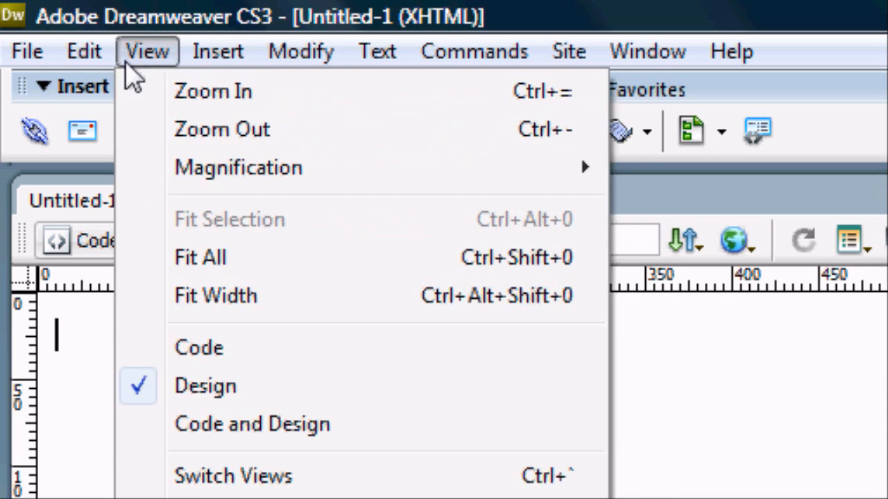
{"action": "left_click", "coordinate": [84, 50]}
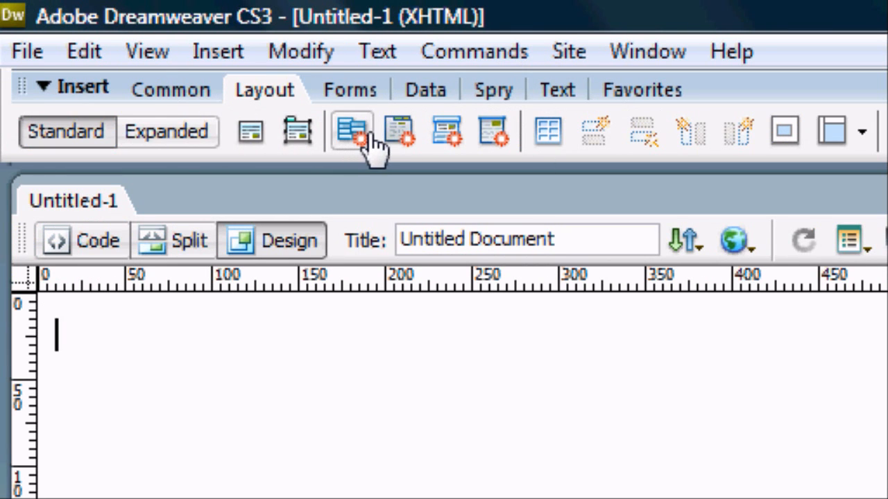
{"action": "left_click", "coordinate": [347, 89]}
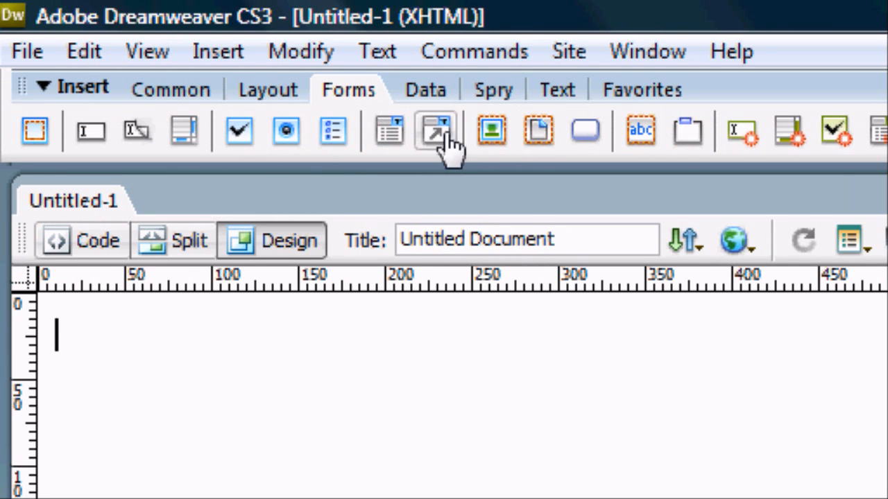
{"action": "mouse_move", "coordinate": [540, 130]}
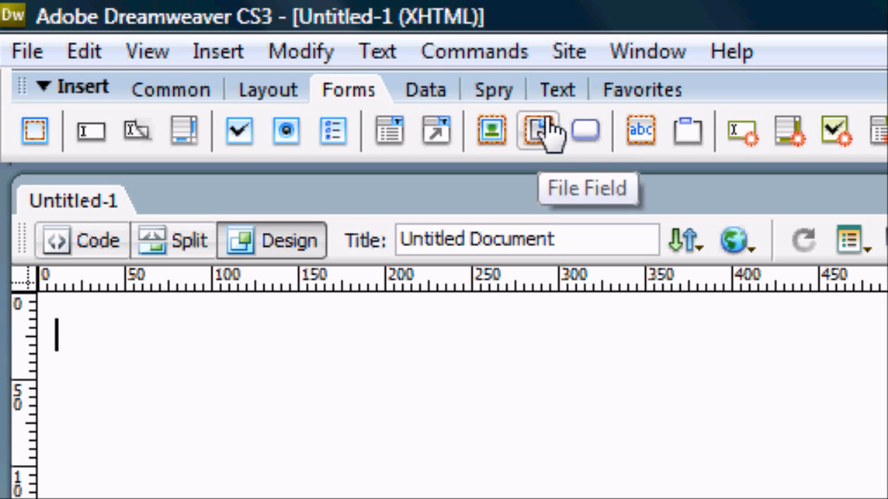
{"action": "left_click", "coordinate": [423, 89]}
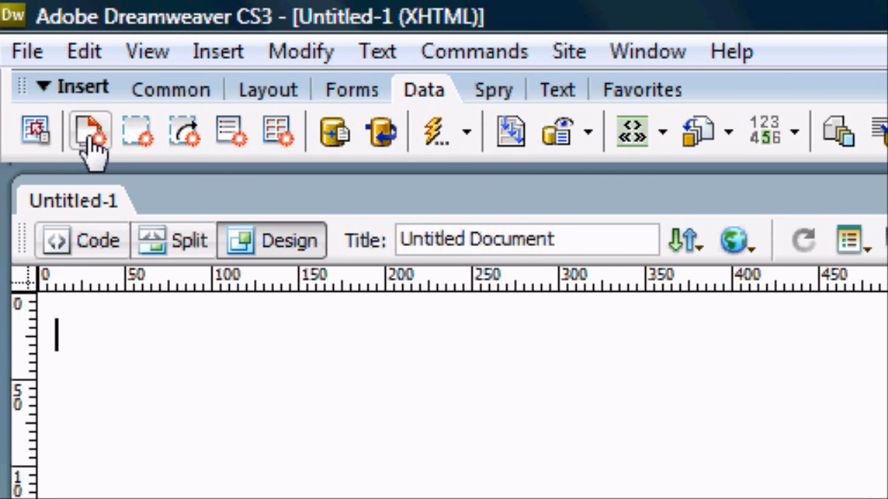
{"action": "left_click", "coordinate": [491, 89]}
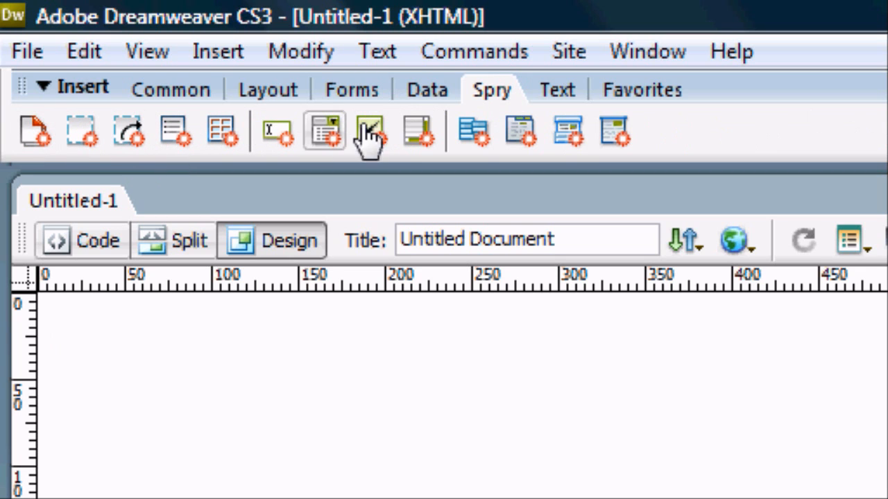
{"action": "mouse_move", "coordinate": [568, 132]}
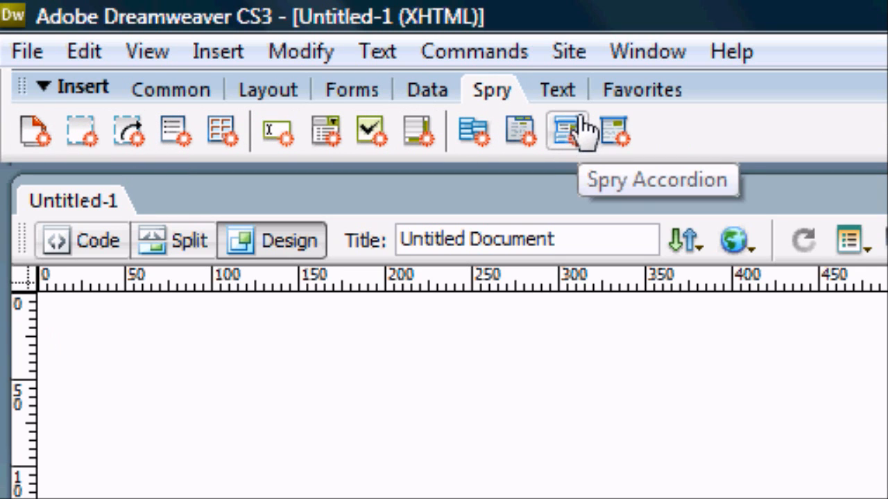
{"action": "left_click", "coordinate": [555, 89]}
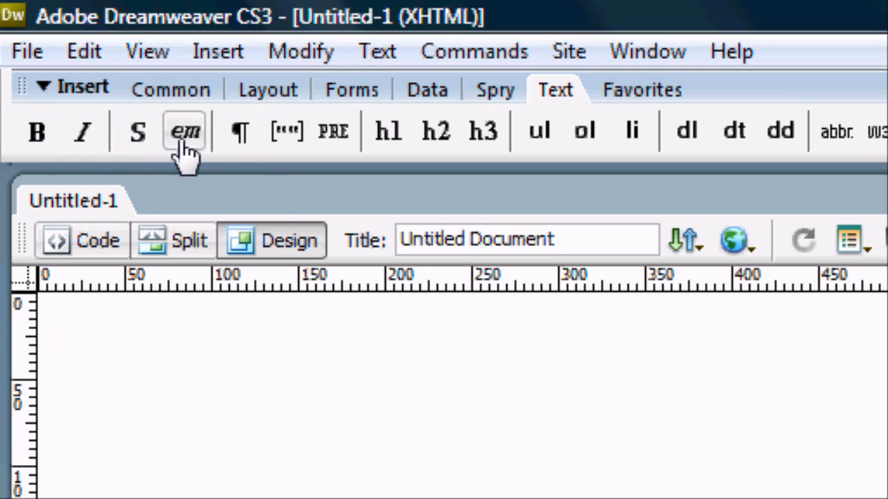
{"action": "mouse_move", "coordinate": [483, 131]}
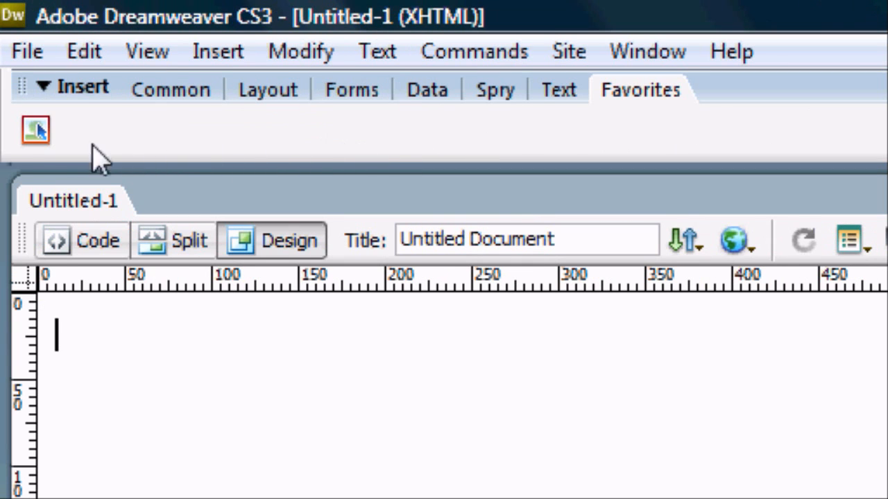
{"action": "mouse_move", "coordinate": [451, 150]}
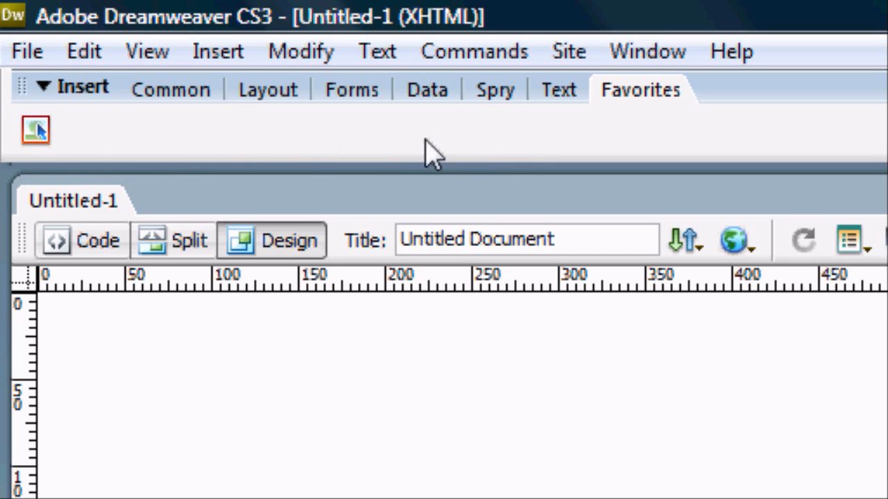
{"action": "mouse_move", "coordinate": [171, 88]}
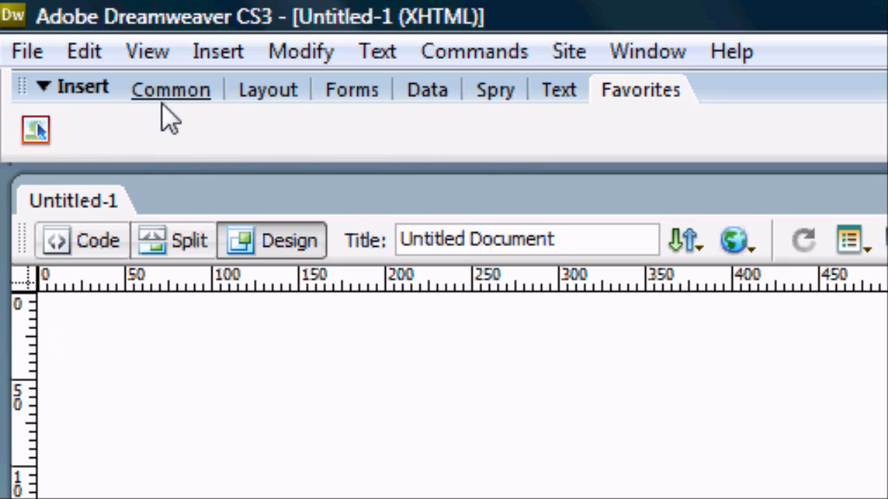
{"action": "left_click", "coordinate": [170, 88]}
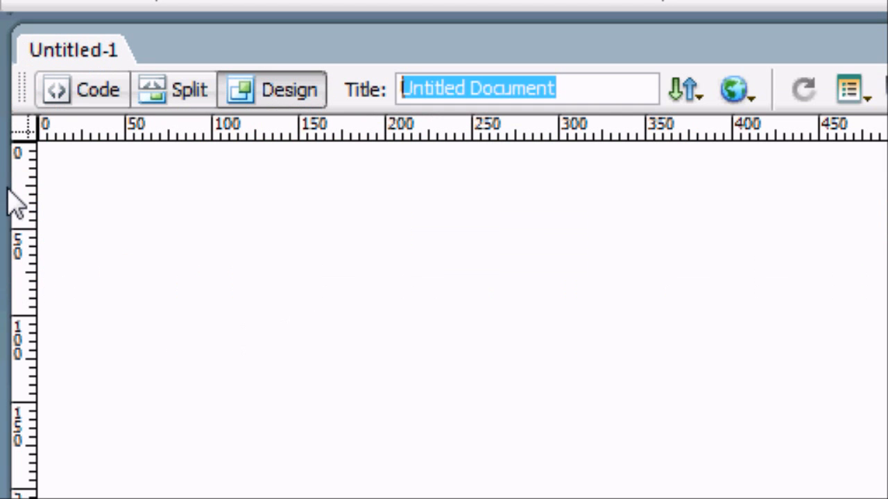
Step: Enter 'This Website Is Made In Dreamweaver!' as the page title
{"action": "type", "text": "This Website Is Made"}
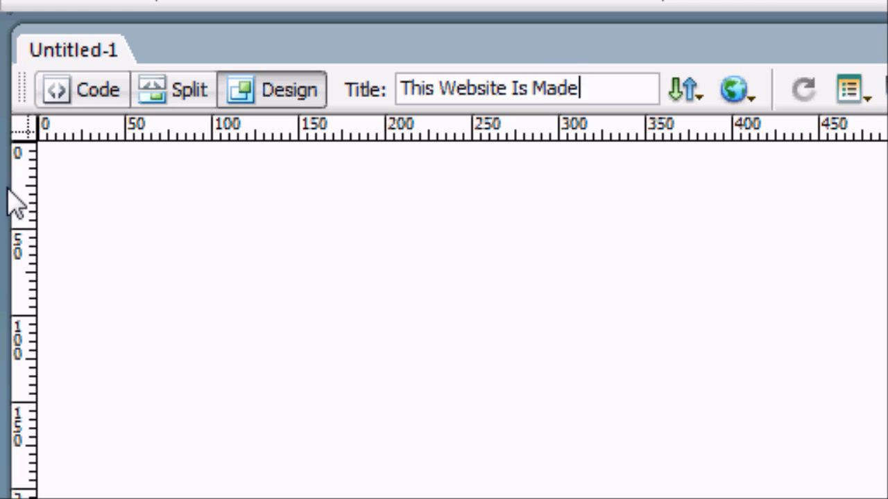
{"action": "type", "text": "In Dreamweaver"}
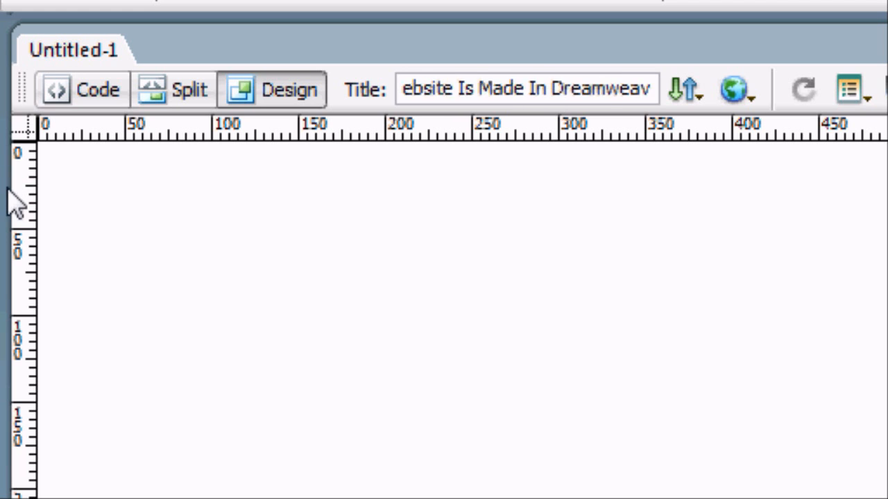
{"action": "type", "text": "!"}
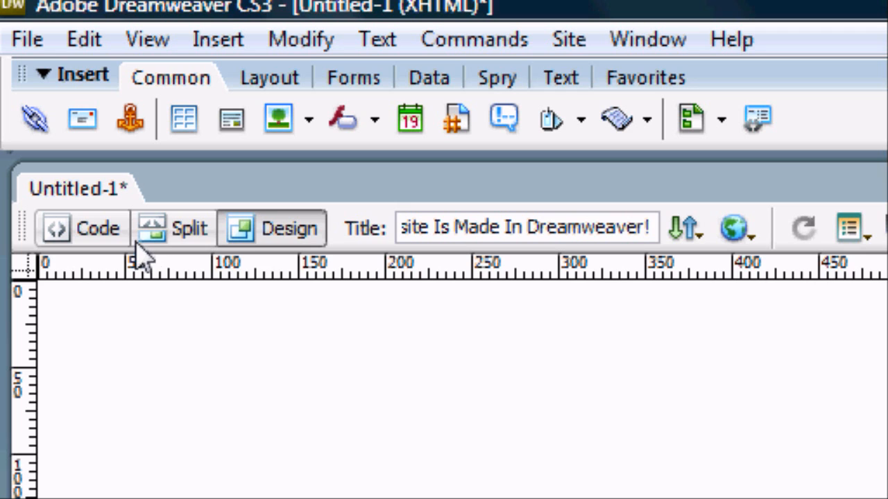
{"action": "mouse_move", "coordinate": [271, 239]}
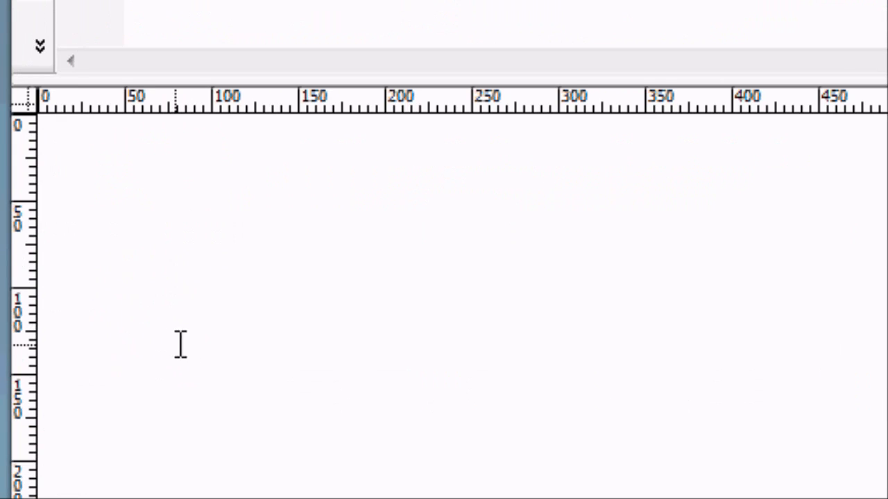
{"action": "scroll", "scroll_direction": "down", "scroll_amount": 3}
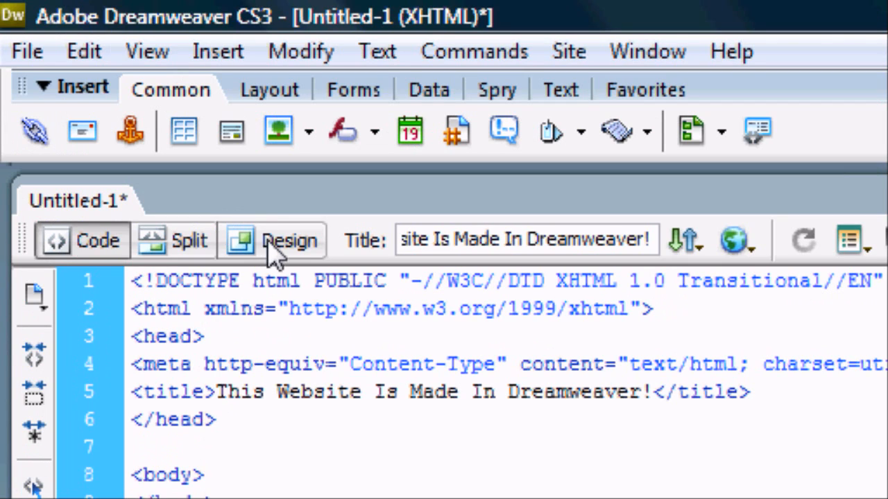
{"action": "left_click", "coordinate": [289, 241]}
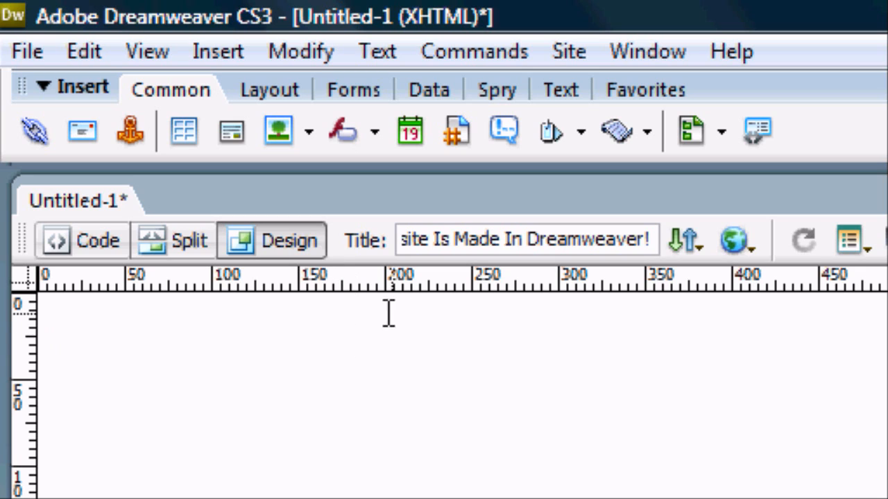
{"action": "mouse_move", "coordinate": [355, 358]}
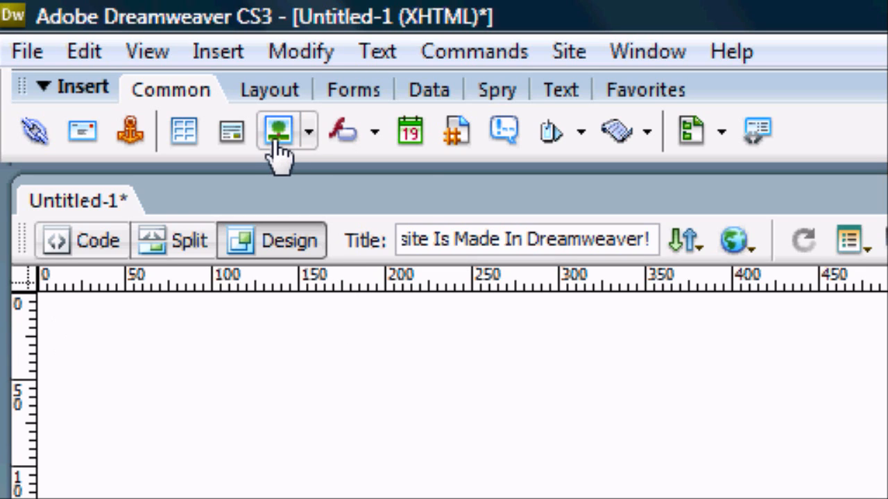
Step: Choose the star PNG from Websites > Website Material > matte-black-social-media-icons as the image to insert
{"action": "left_click", "coordinate": [276, 132]}
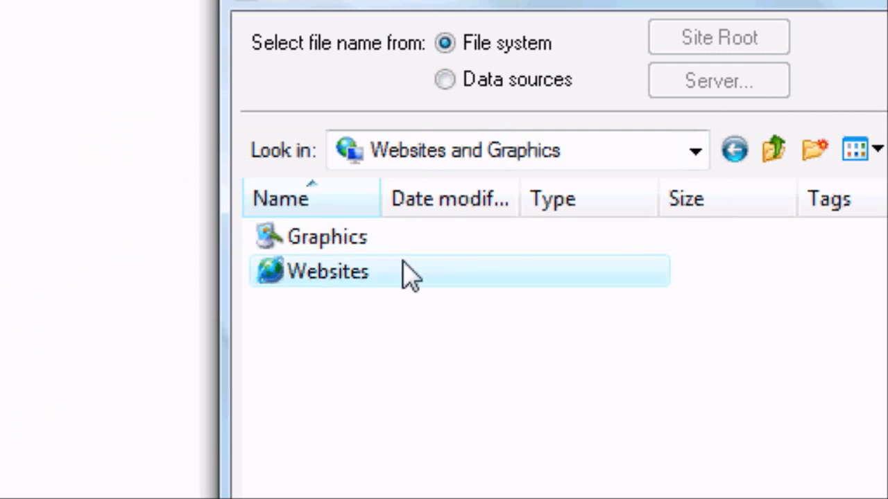
{"action": "double_click", "coordinate": [328, 271]}
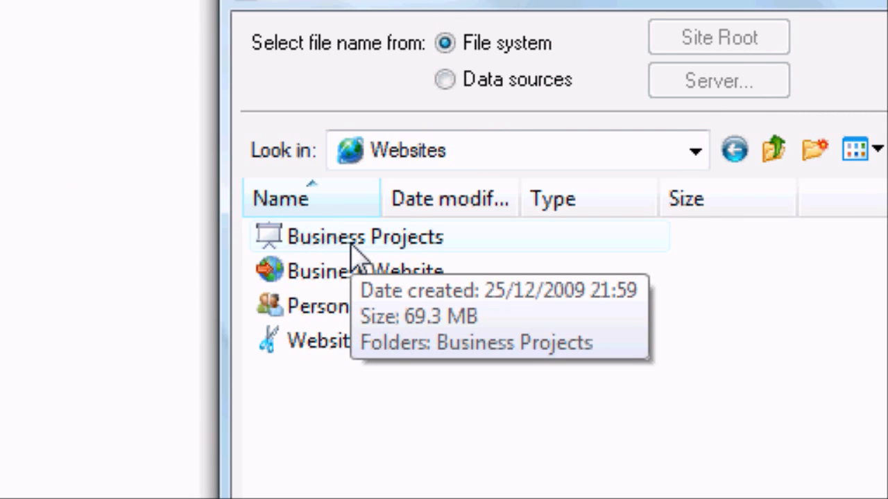
{"action": "mouse_move", "coordinate": [358, 340]}
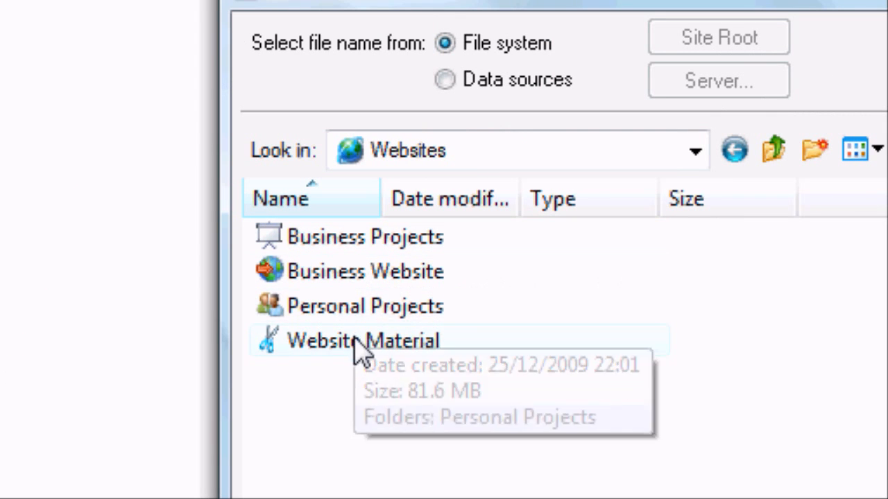
{"action": "double_click", "coordinate": [361, 340]}
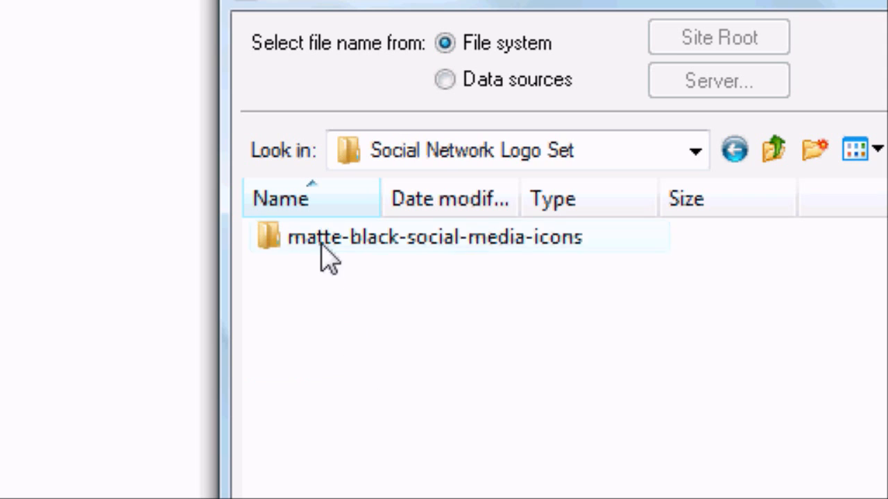
{"action": "double_click", "coordinate": [430, 236]}
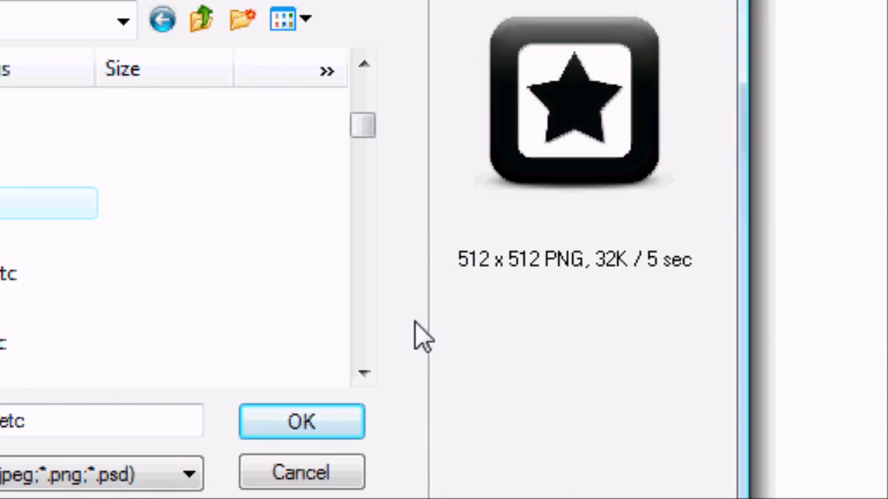
{"action": "left_click", "coordinate": [302, 422]}
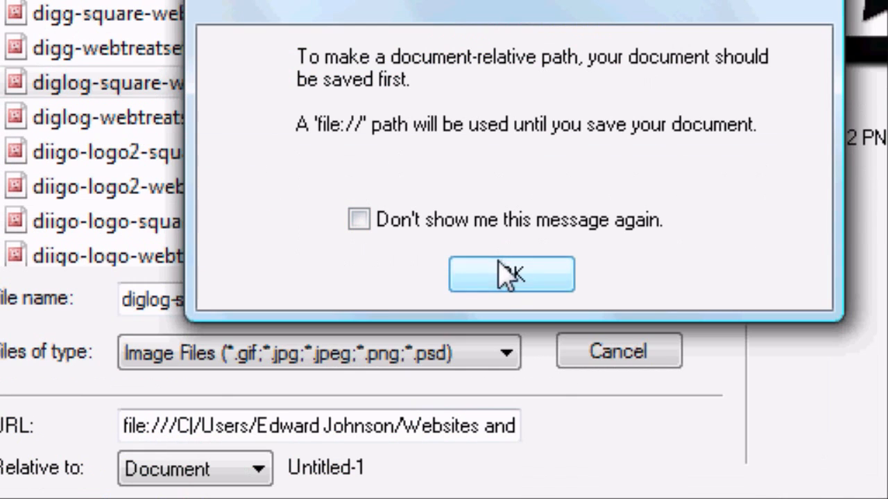
Step: Accept the document-relative path notice so the 512×512 star image lands on the page
{"action": "left_click", "coordinate": [511, 273]}
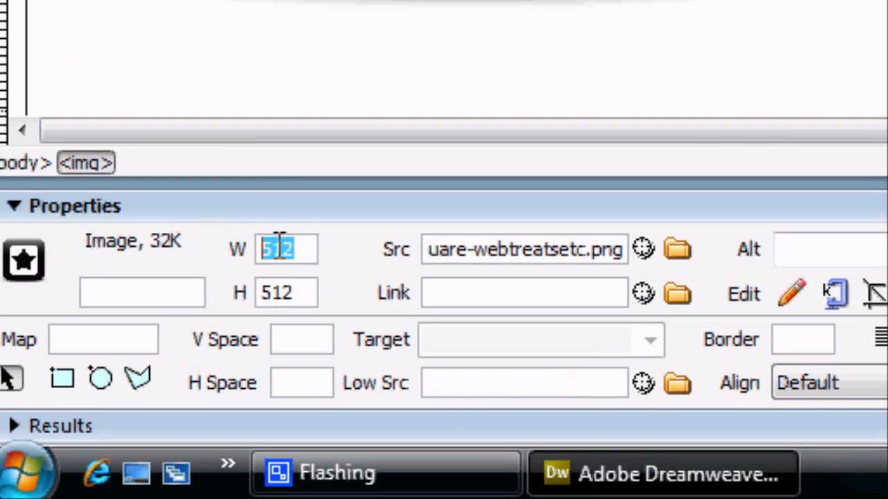
Step: Resize the star image to 302 by 302 pixels and place the insertion point after it
{"action": "type", "text": "302"}
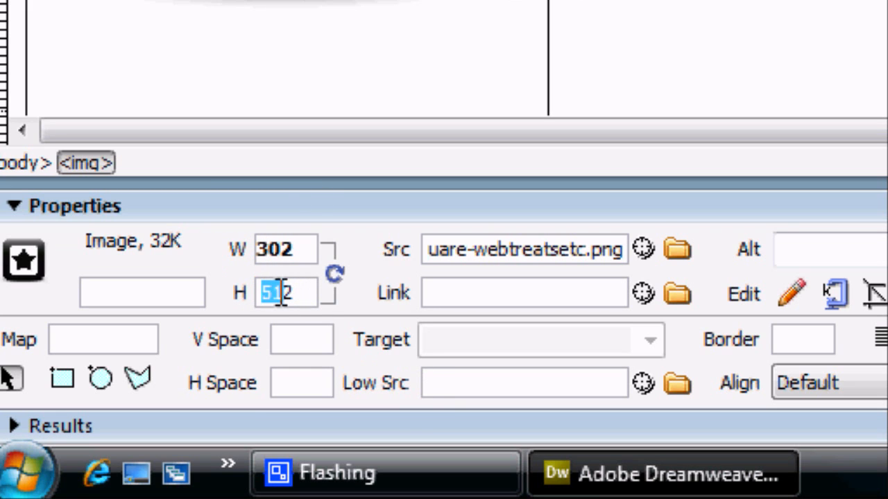
{"action": "type", "text": "302"}
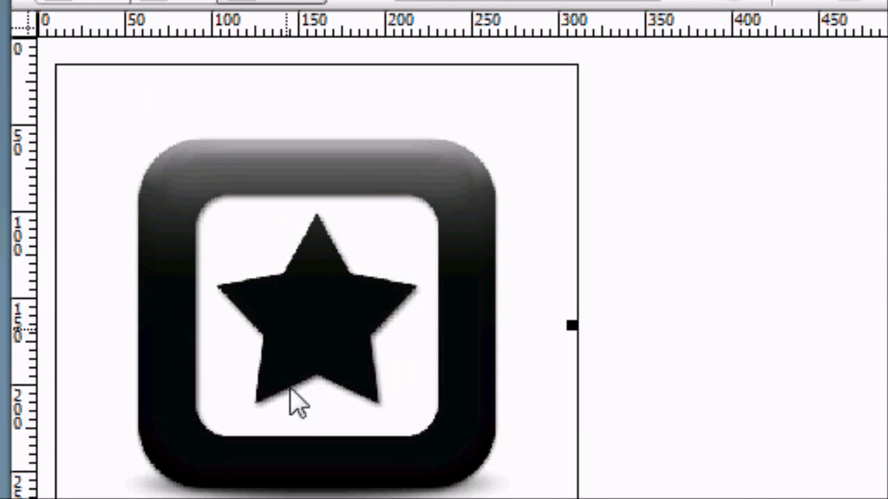
{"action": "scroll", "scroll_direction": "down", "scroll_amount": 3}
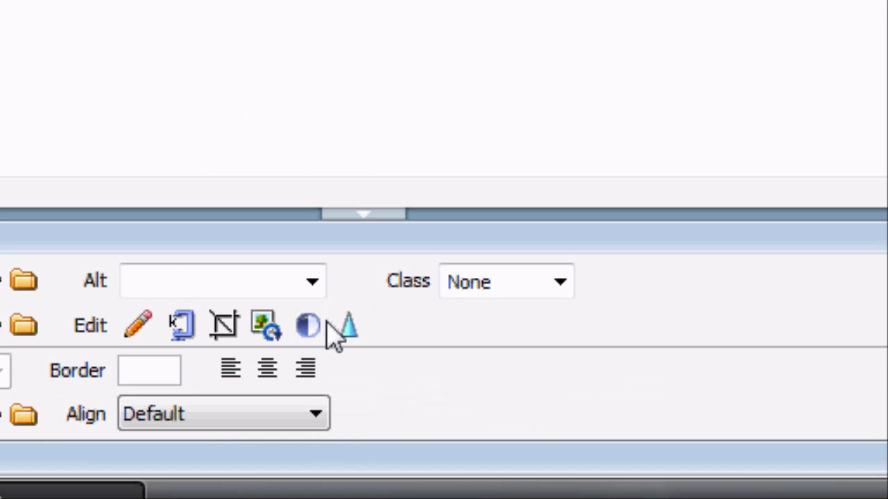
{"action": "left_click", "coordinate": [266, 369]}
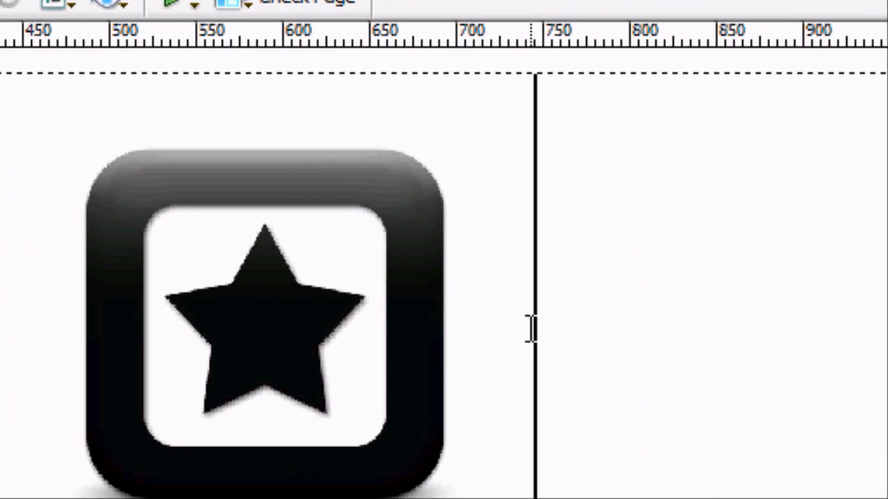
{"action": "left_click", "coordinate": [217, 50]}
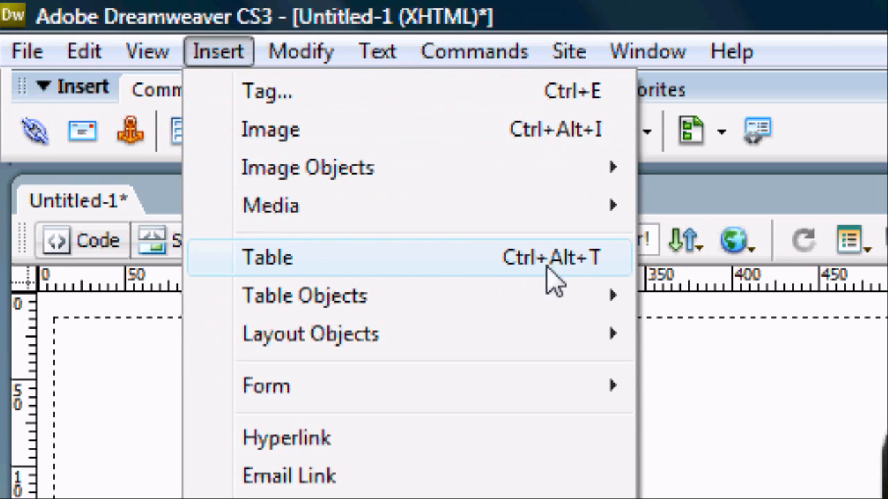
Step: Insert a 1-row, 6-column table 960 pixels wide below the star image
{"action": "left_click", "coordinate": [266, 256]}
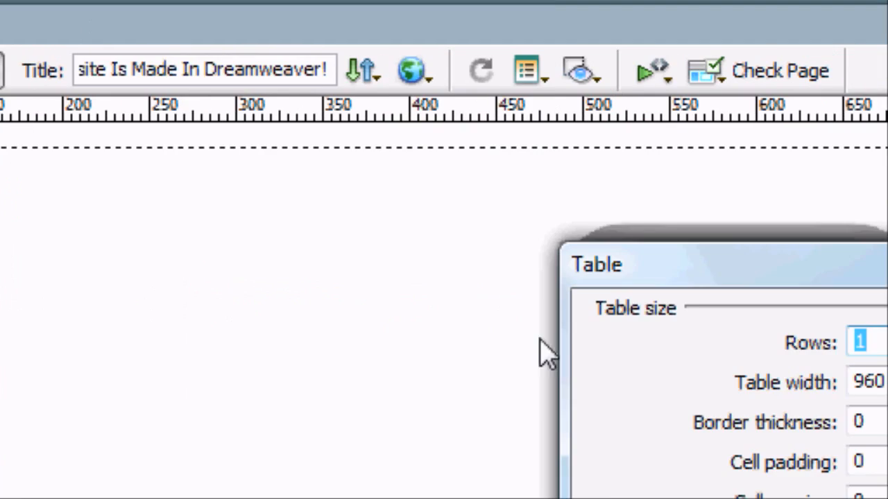
{"action": "type", "text": "6"}
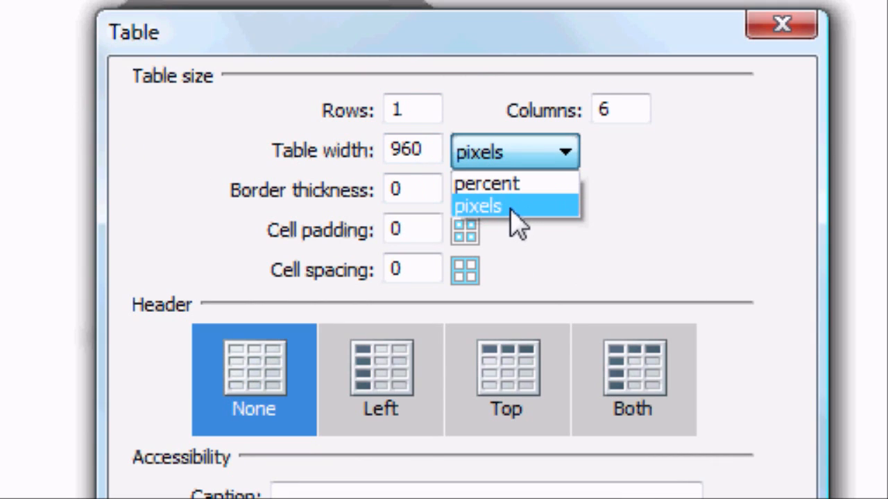
{"action": "left_click", "coordinate": [477, 206]}
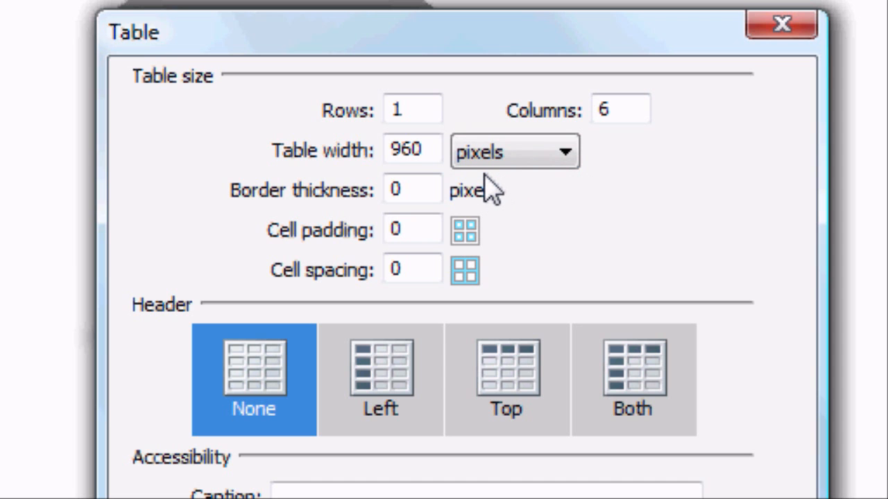
{"action": "scroll", "scroll_direction": "down", "scroll_amount": 3}
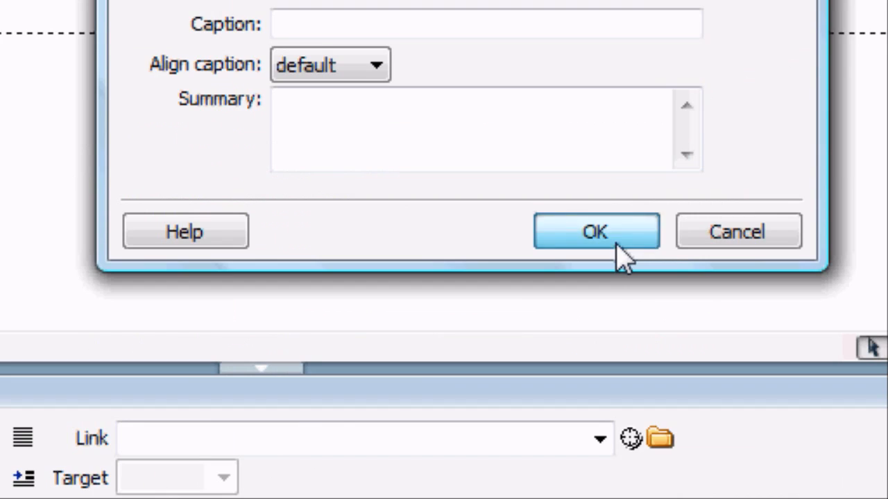
{"action": "left_click", "coordinate": [595, 230]}
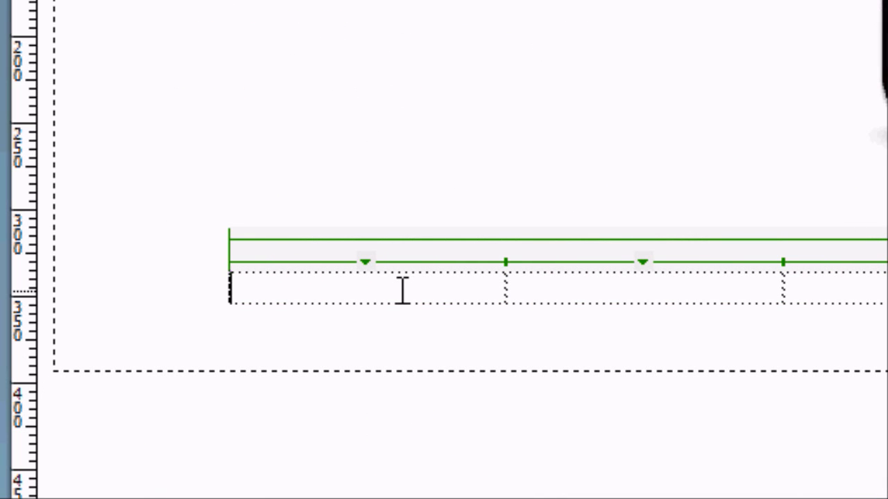
Step: Fill the cells with Home, About, Videos, Links, Services and Contact, centred as a menu row
{"action": "type", "text": "Home"}
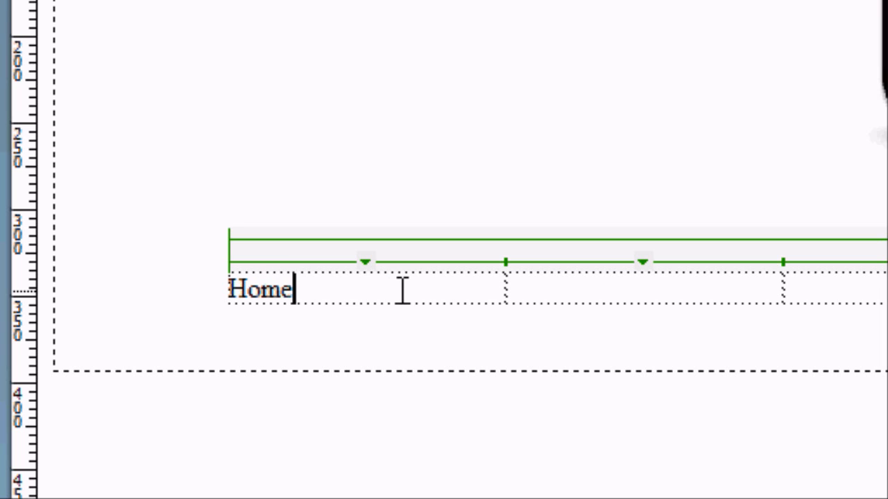
{"action": "type", "text": "Ab"}
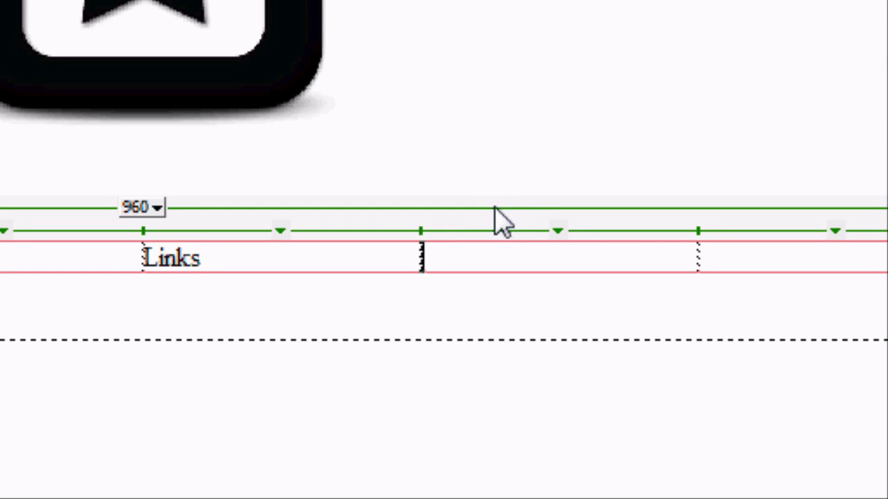
{"action": "type", "text": "Serc"}
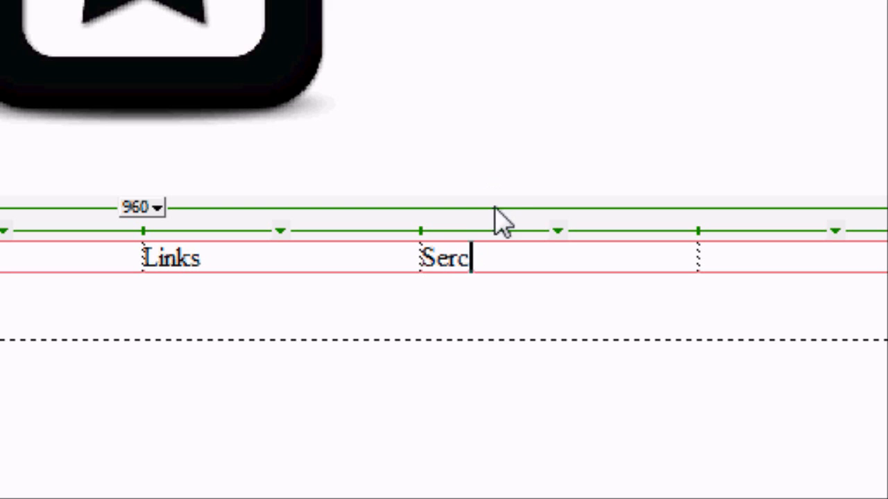
{"action": "type", "text": "Services"}
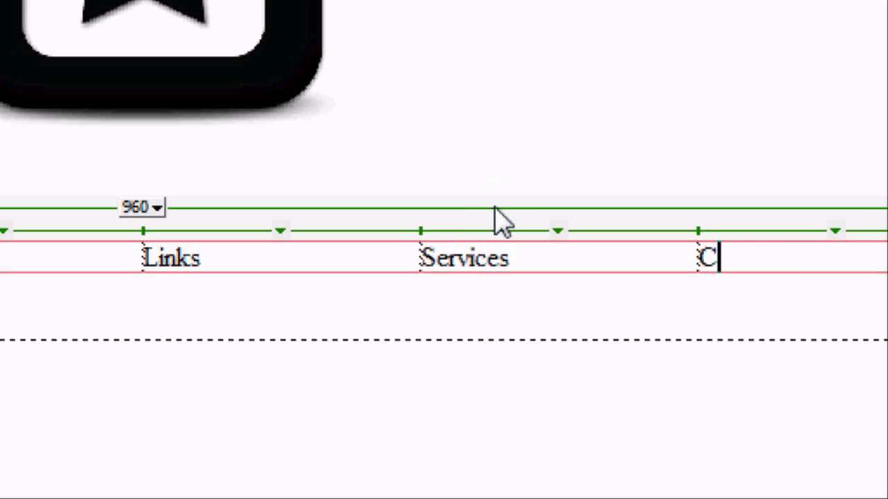
{"action": "type", "text": "ontact"}
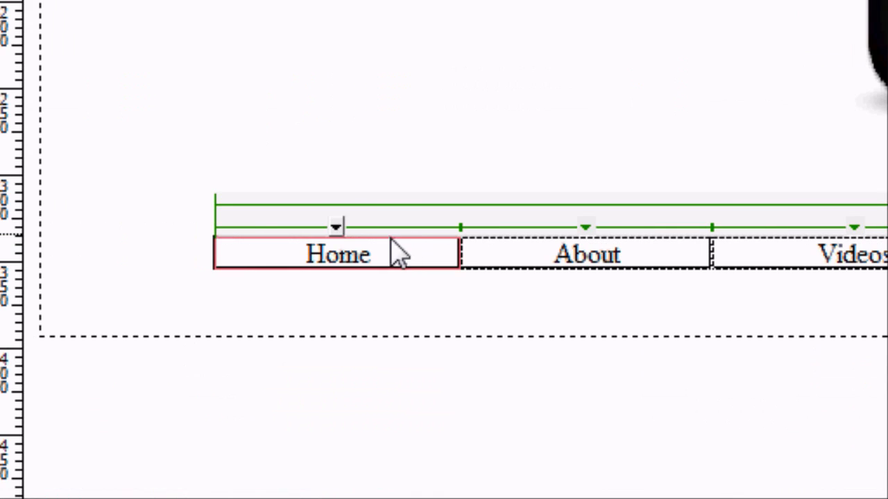
{"action": "scroll", "scroll_direction": "right", "scroll_amount": 3}
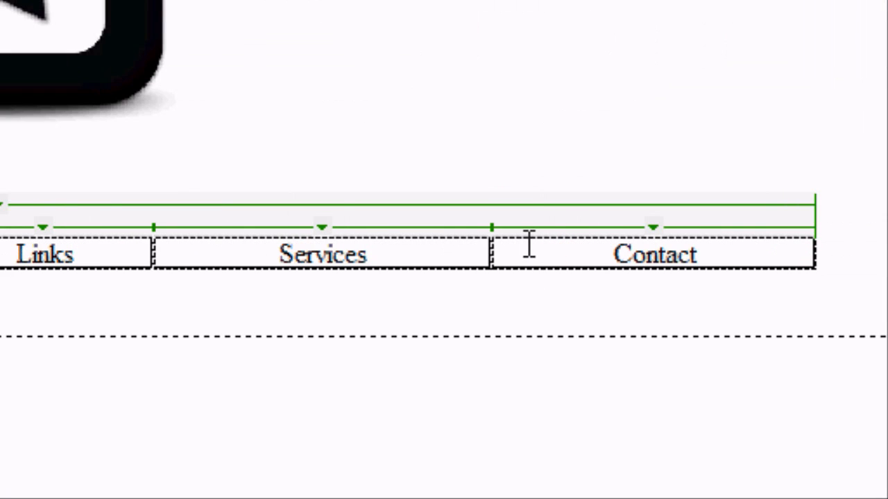
{"action": "scroll", "scroll_direction": "down", "scroll_amount": 3}
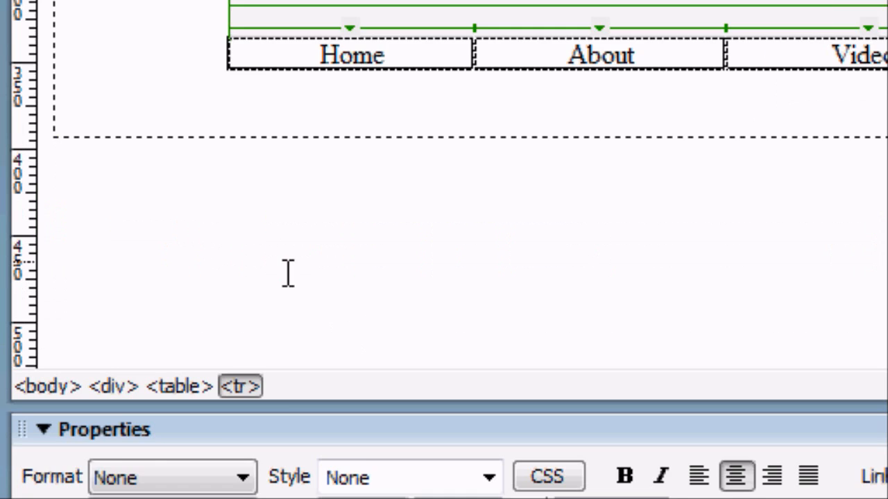
Step: Set the menu row text to bold Arial at a smaller size
{"action": "left_click", "coordinate": [244, 375]}
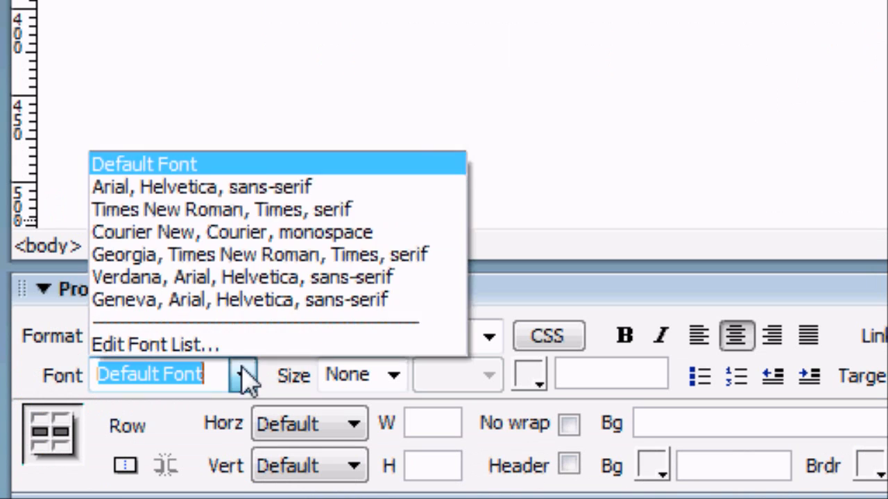
{"action": "left_click", "coordinate": [201, 186]}
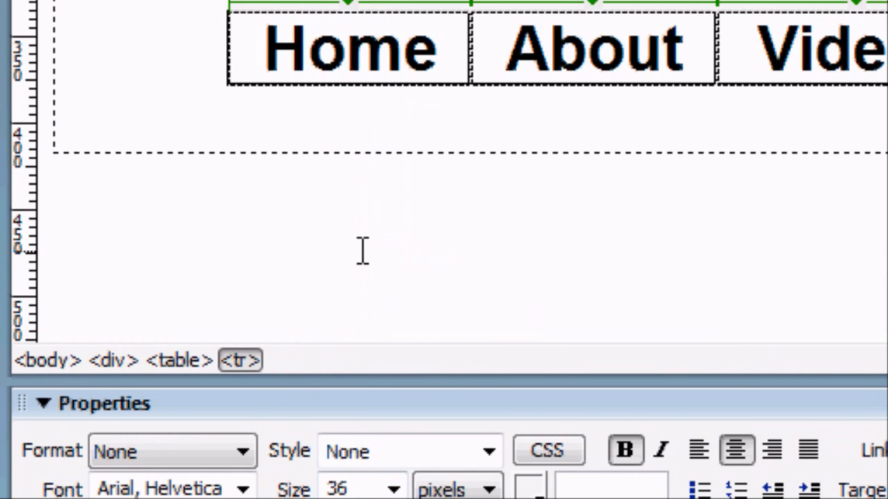
{"action": "left_click", "coordinate": [394, 488]}
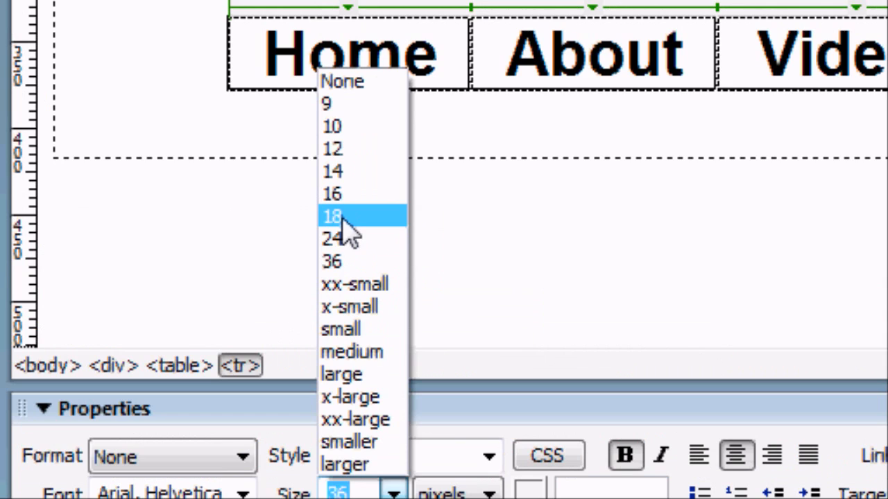
{"action": "left_click", "coordinate": [332, 217]}
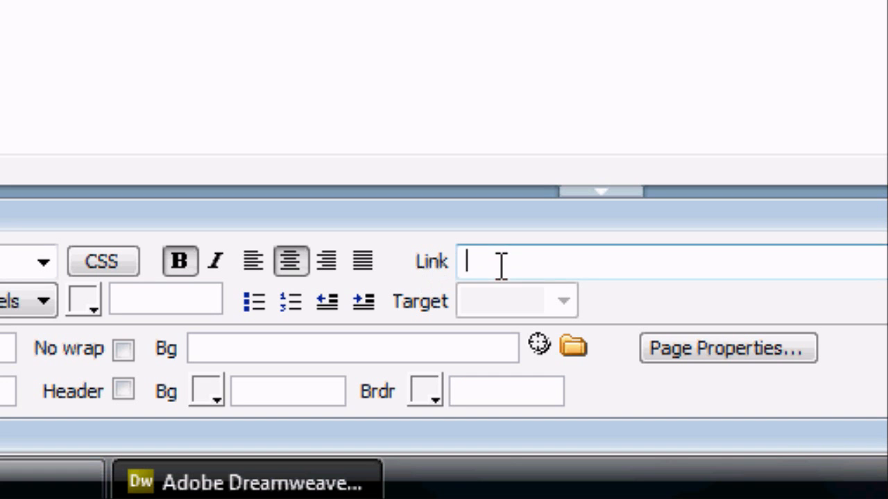
Step: Link Home to an http address and About to about.html via the Link field
{"action": "type", "text": "htt"}
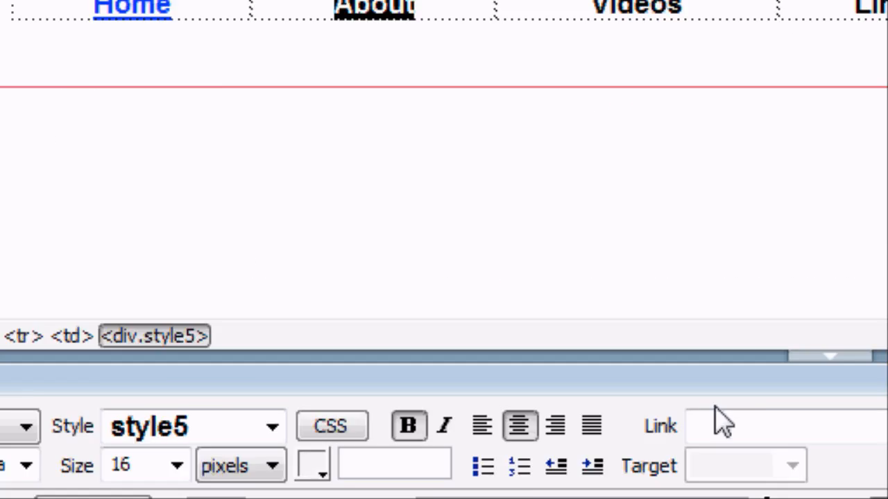
{"action": "type", "text": "about.ht"}
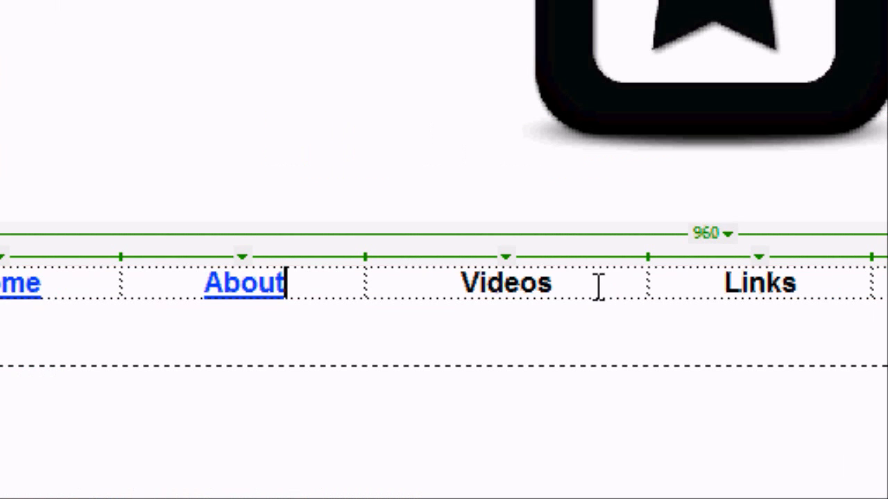
{"action": "left_click", "coordinate": [26, 50]}
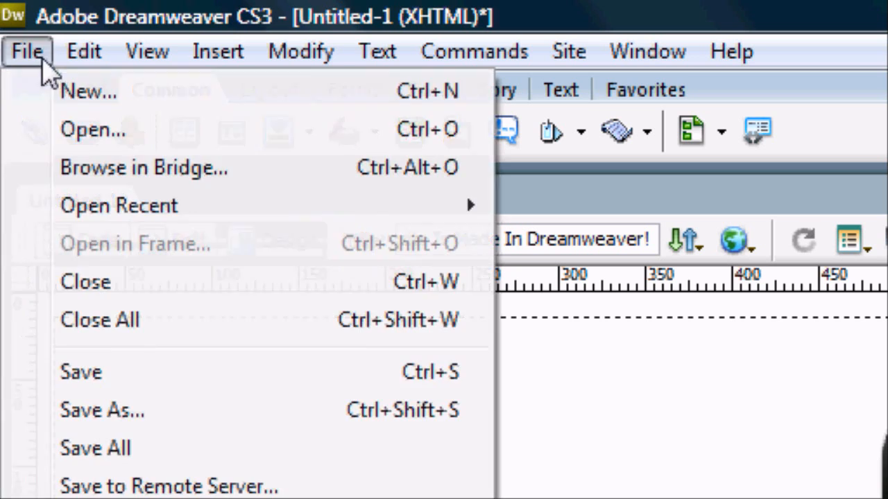
Step: Save the page as about.html on the desktop
{"action": "left_click", "coordinate": [101, 411]}
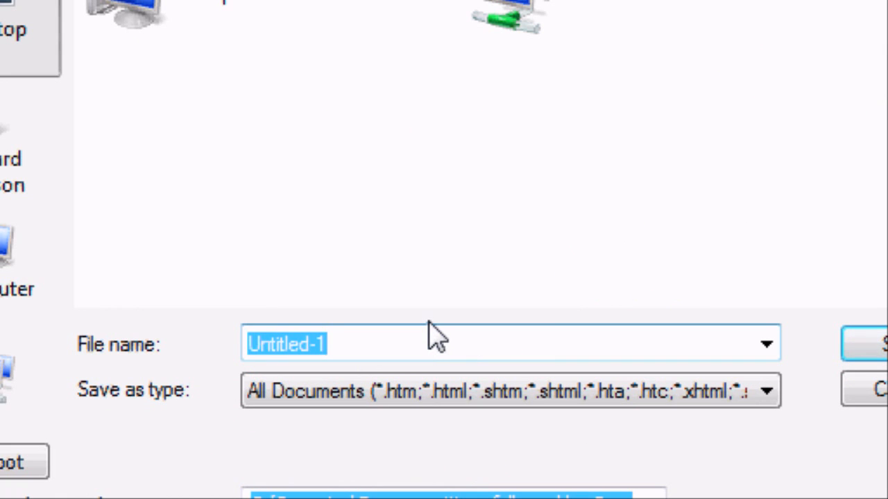
{"action": "type", "text": "inde"}
{"action": "type", "text": "about"}
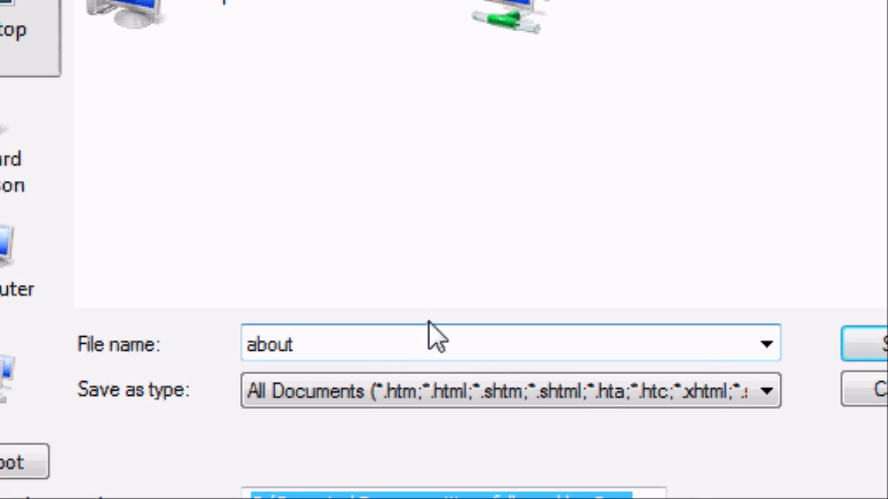
{"action": "type", "text": ".ht"}
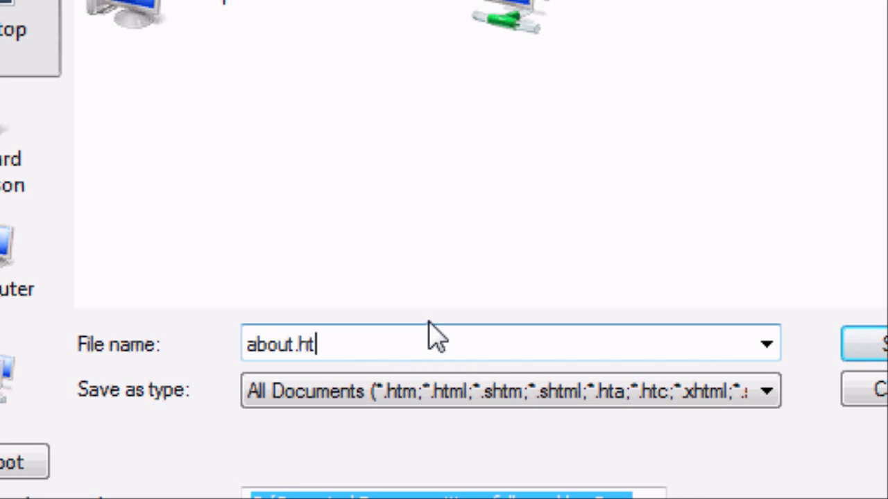
{"action": "key", "text": "BackSpace"}
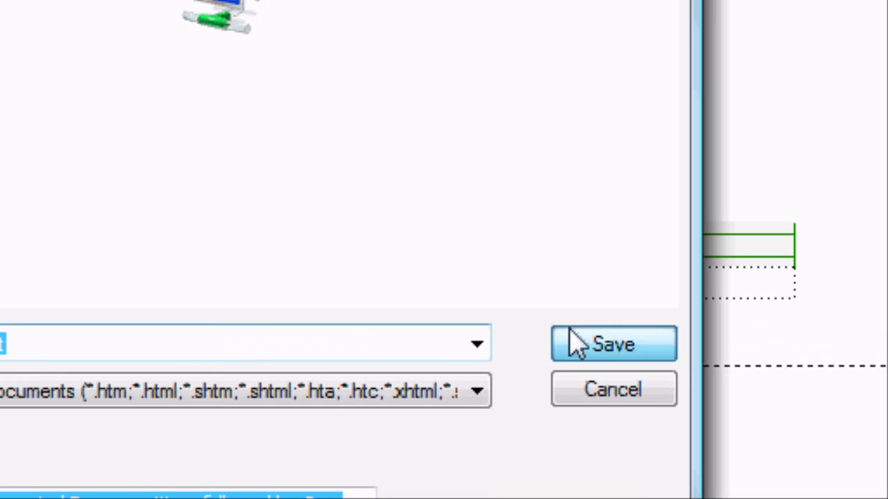
{"action": "left_click", "coordinate": [613, 344]}
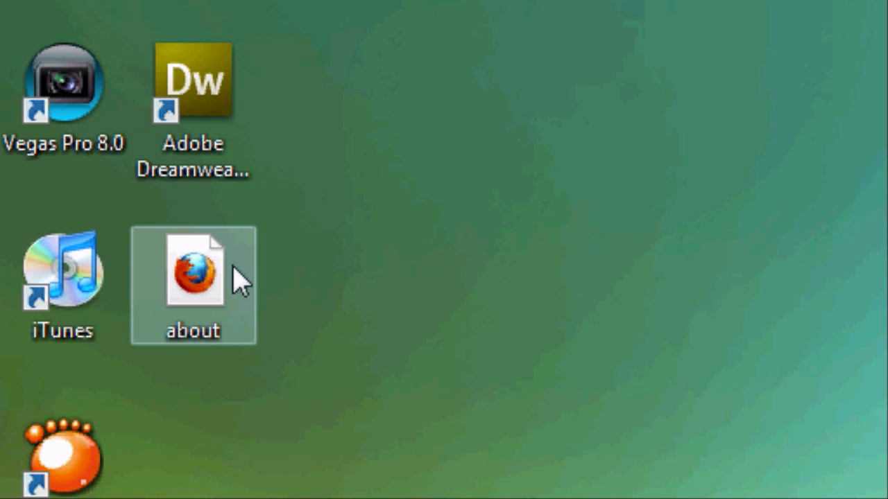
Step: Open the desktop's about.html in Google Chrome via Open With
{"action": "right_click", "coordinate": [193, 270]}
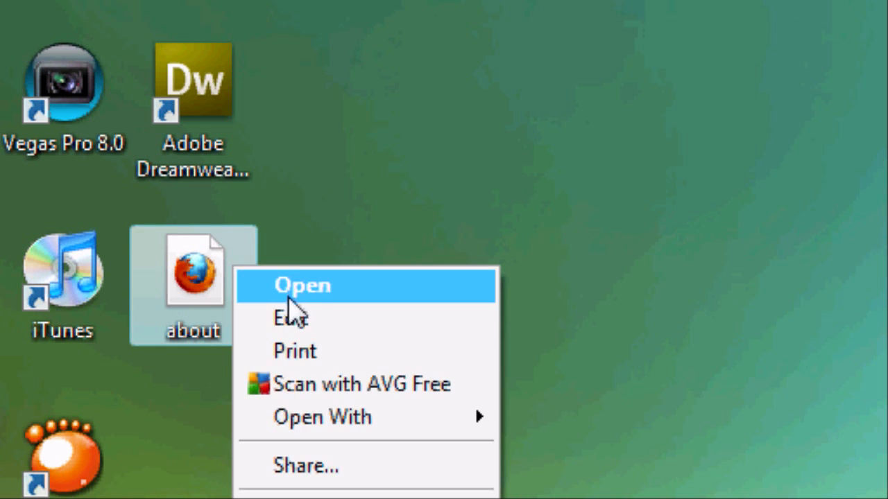
{"action": "mouse_move", "coordinate": [322, 104]}
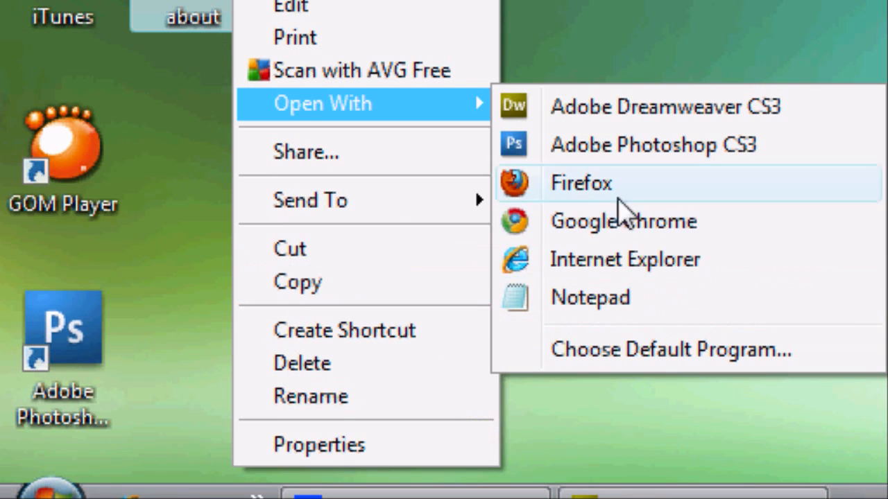
{"action": "left_click", "coordinate": [579, 183]}
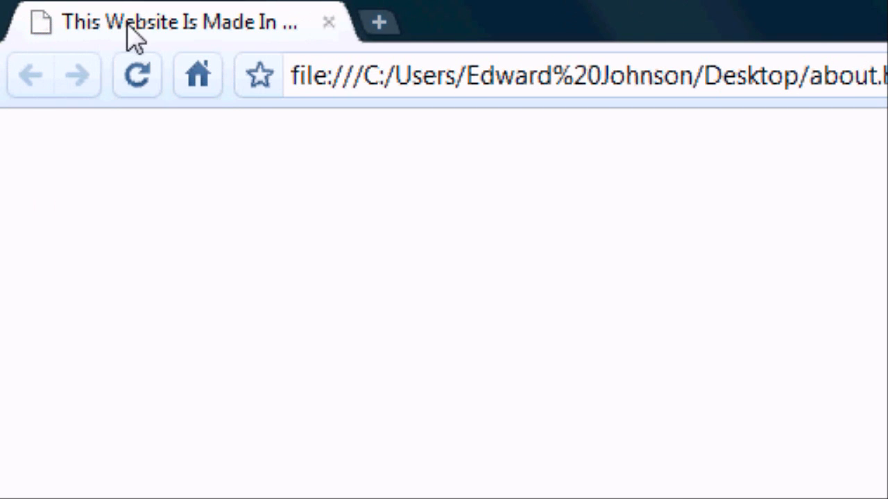